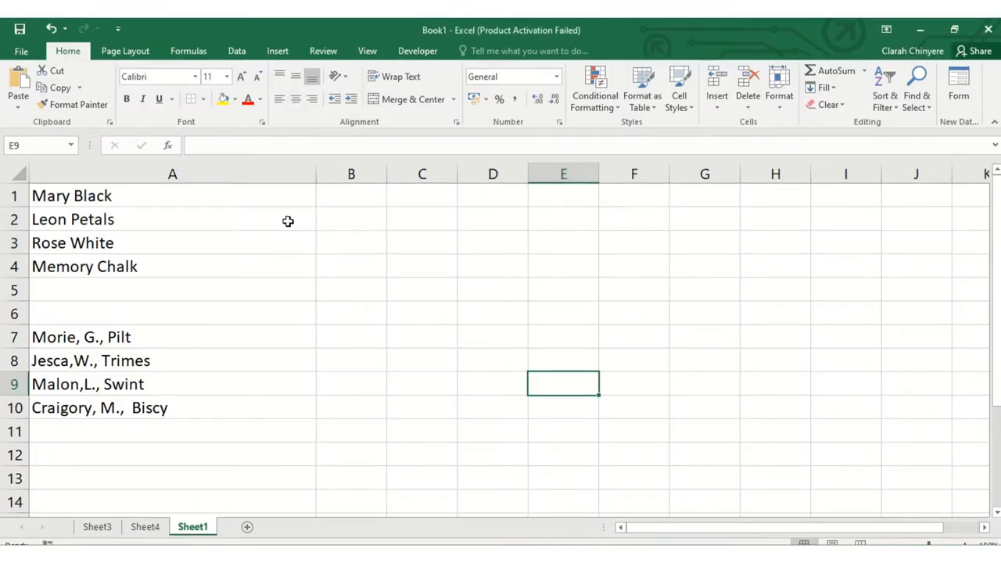
Select the first name list, Mary Black through Memory Chalk, in A1:A4
{"action": "left_click", "coordinate": [173, 174]}
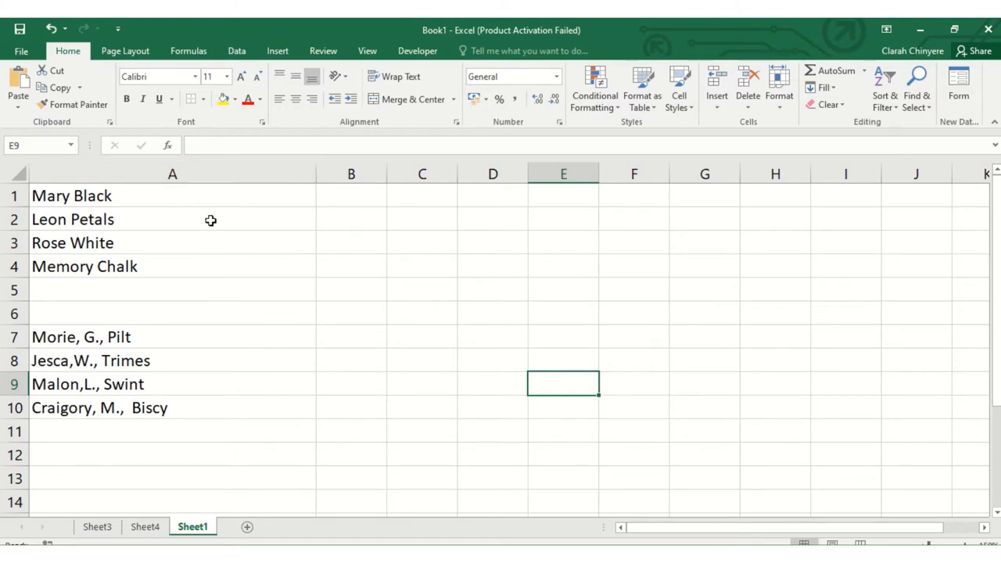
{"action": "mouse_move", "coordinate": [341, 296]}
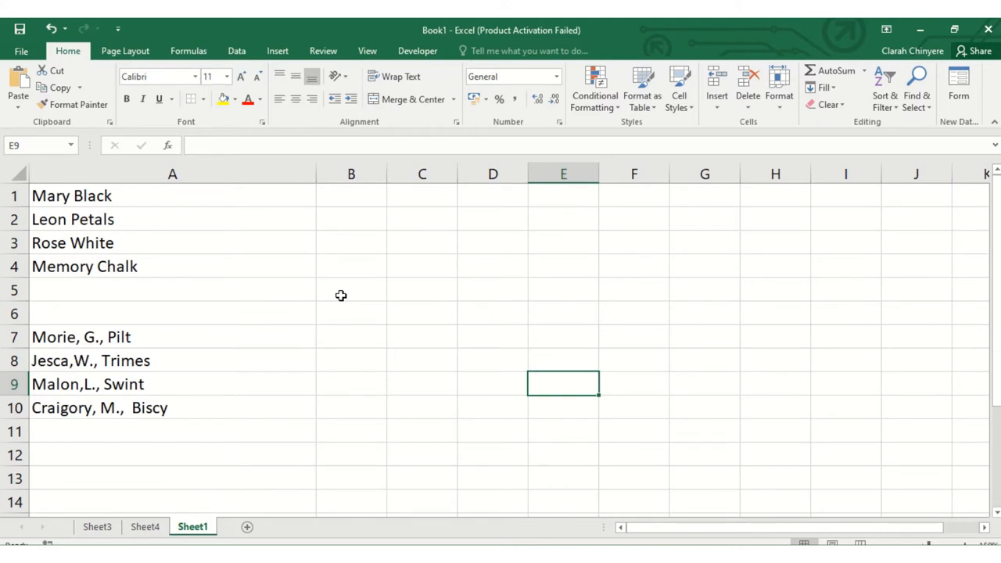
{"action": "mouse_move", "coordinate": [265, 199]}
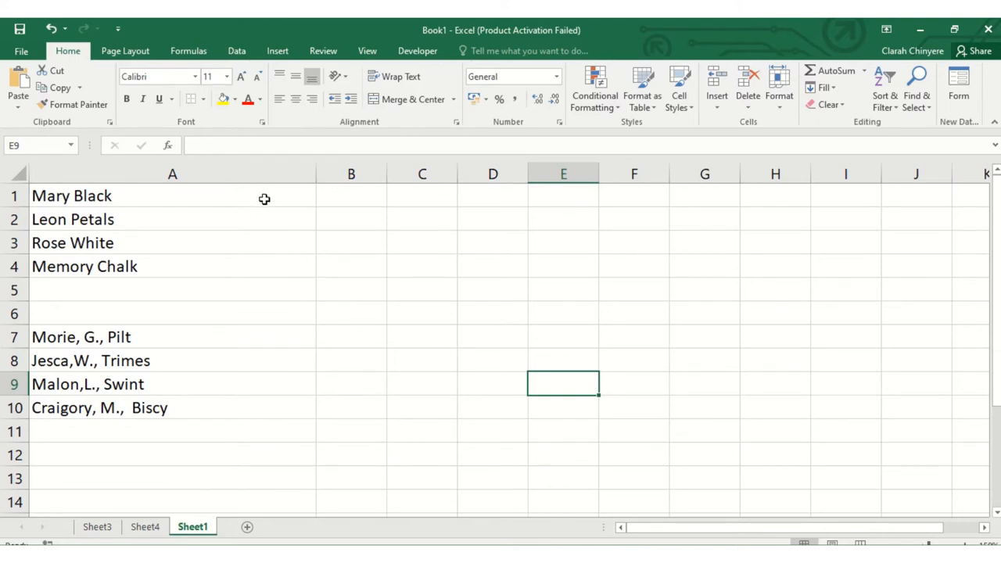
{"action": "mouse_move", "coordinate": [269, 197]}
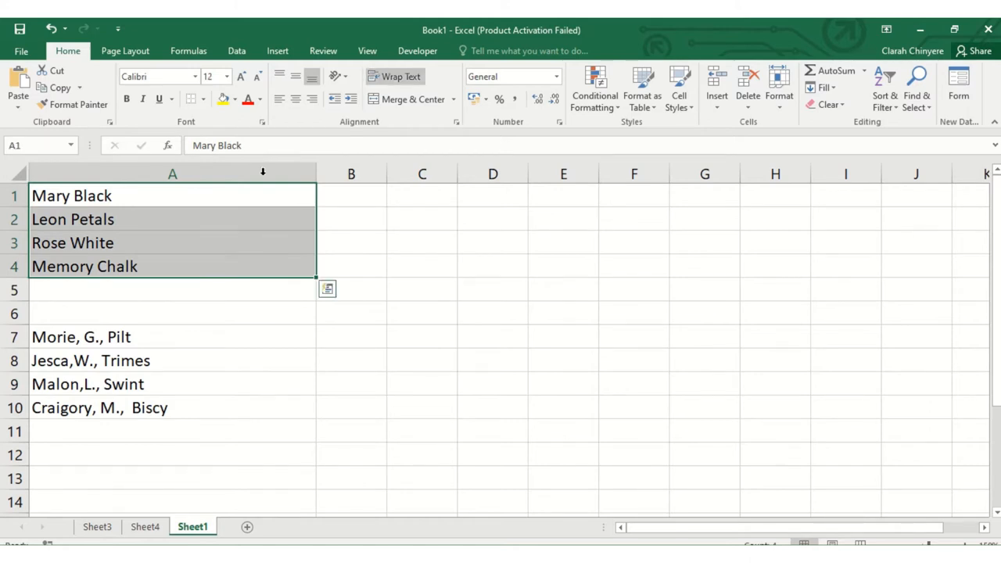
Start Text to Columns from the Data tab with Delimited chosen in step 1
{"action": "left_click", "coordinate": [236, 50]}
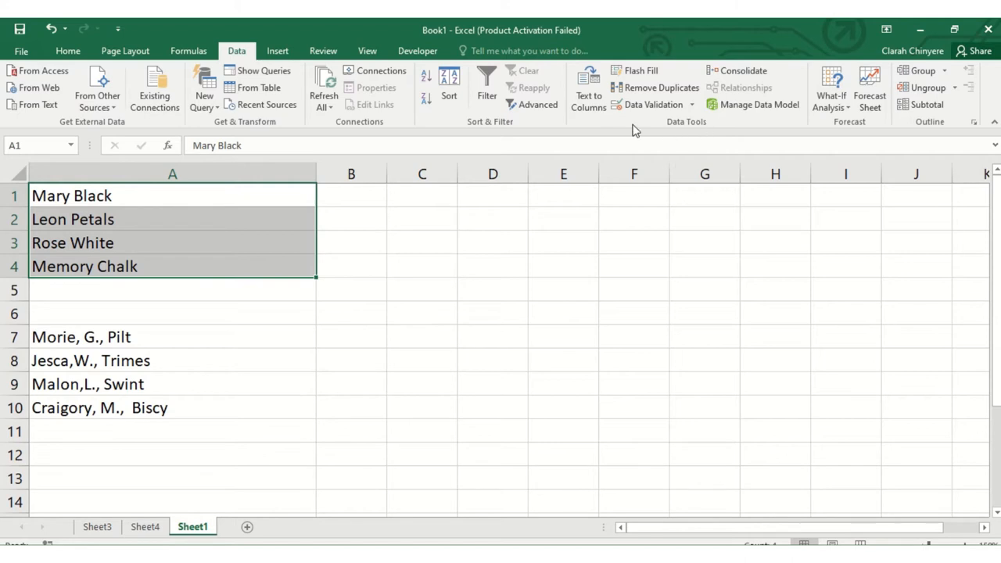
{"action": "left_click", "coordinate": [588, 86]}
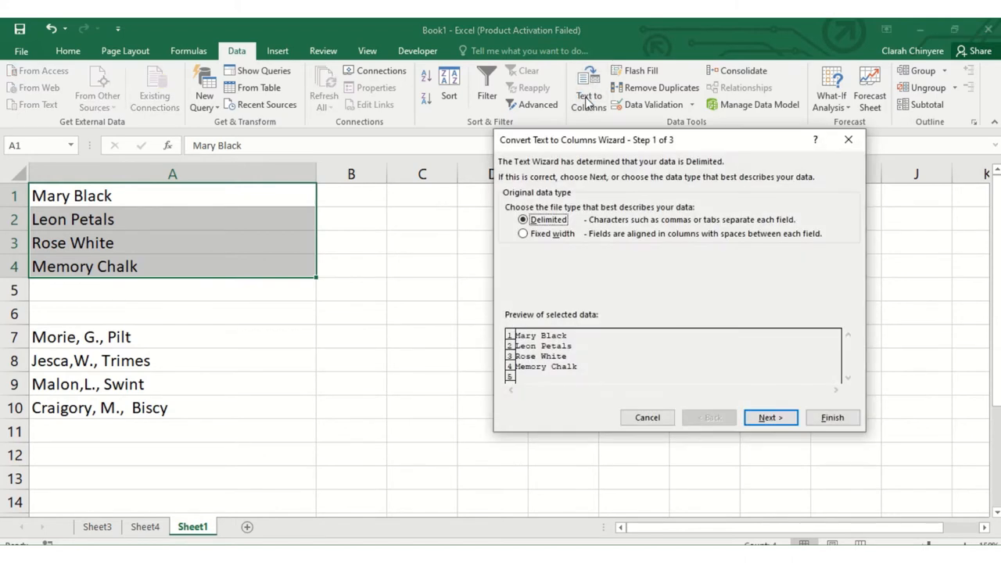
{"action": "mouse_move", "coordinate": [581, 185]}
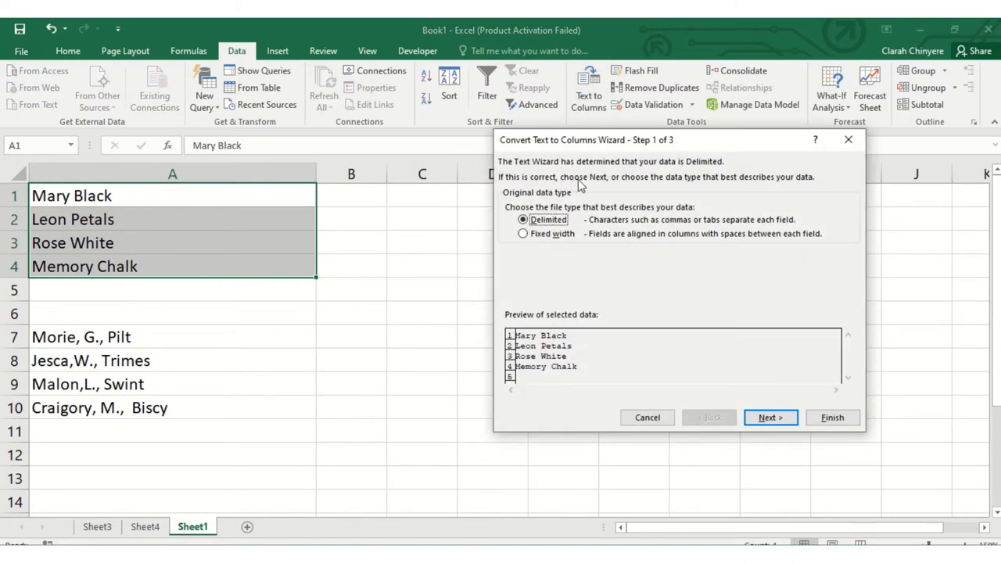
{"action": "mouse_move", "coordinate": [712, 191]}
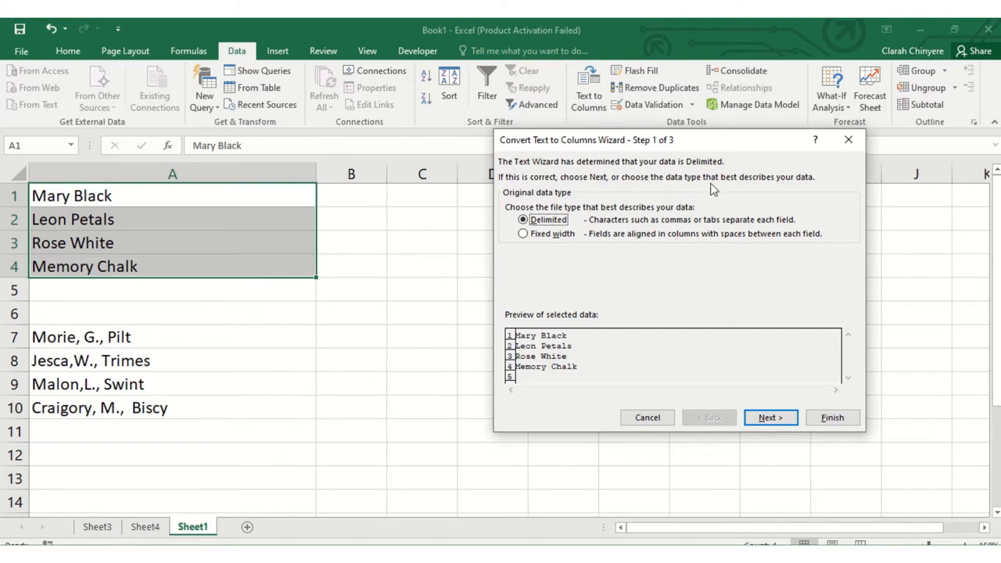
{"action": "mouse_move", "coordinate": [571, 219]}
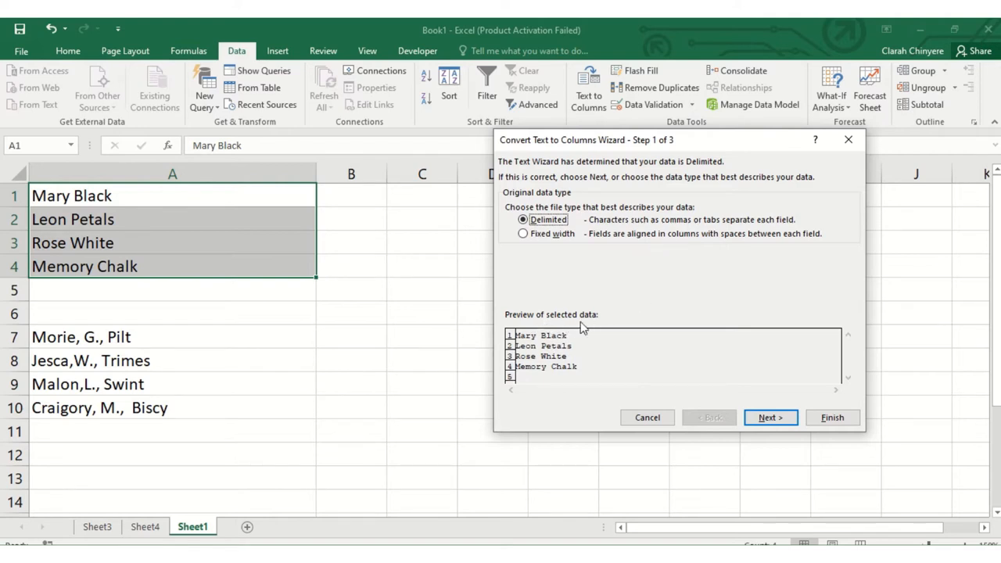
{"action": "mouse_move", "coordinate": [675, 379]}
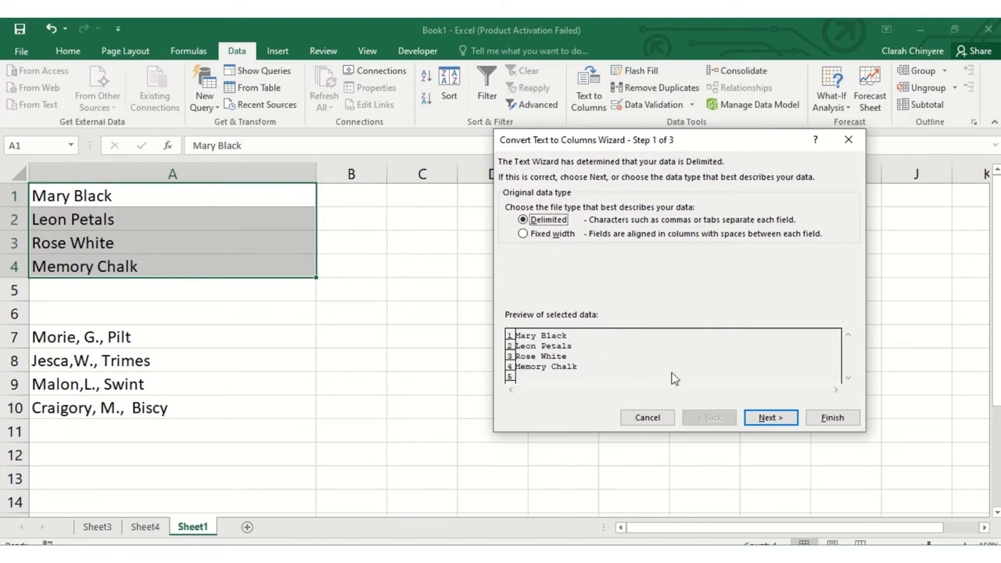
{"action": "mouse_move", "coordinate": [785, 398]}
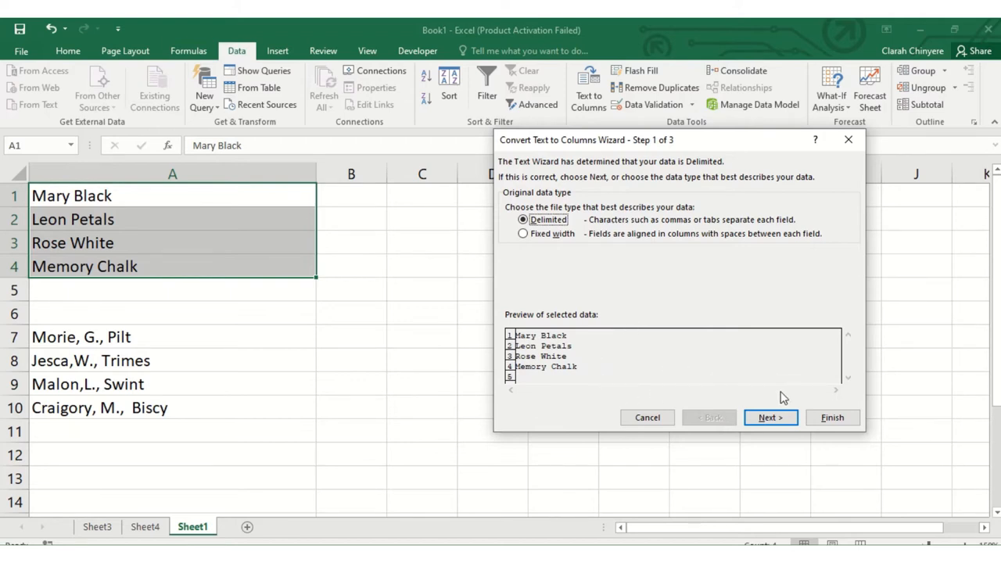
{"action": "left_click", "coordinate": [770, 417]}
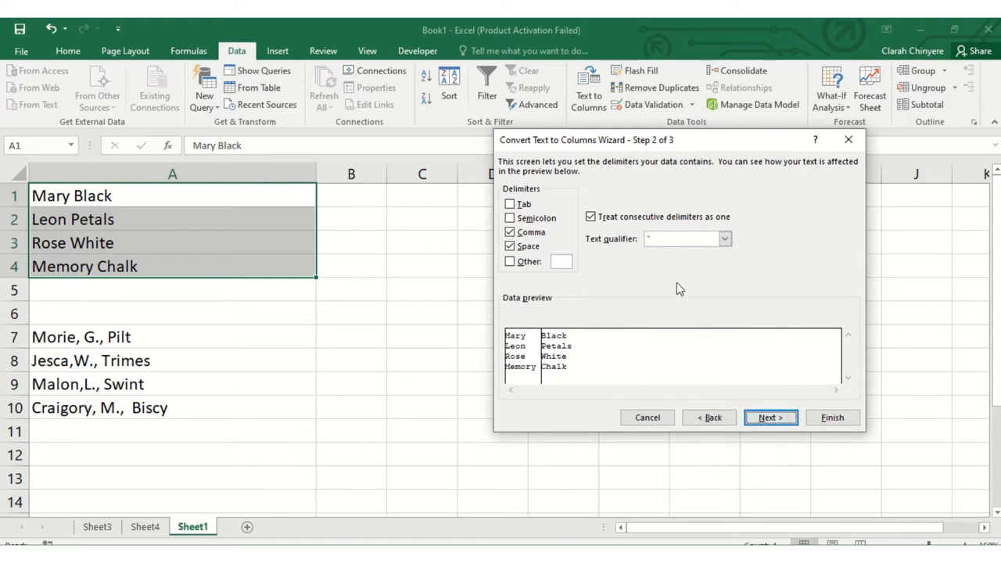
{"action": "mouse_move", "coordinate": [757, 212]}
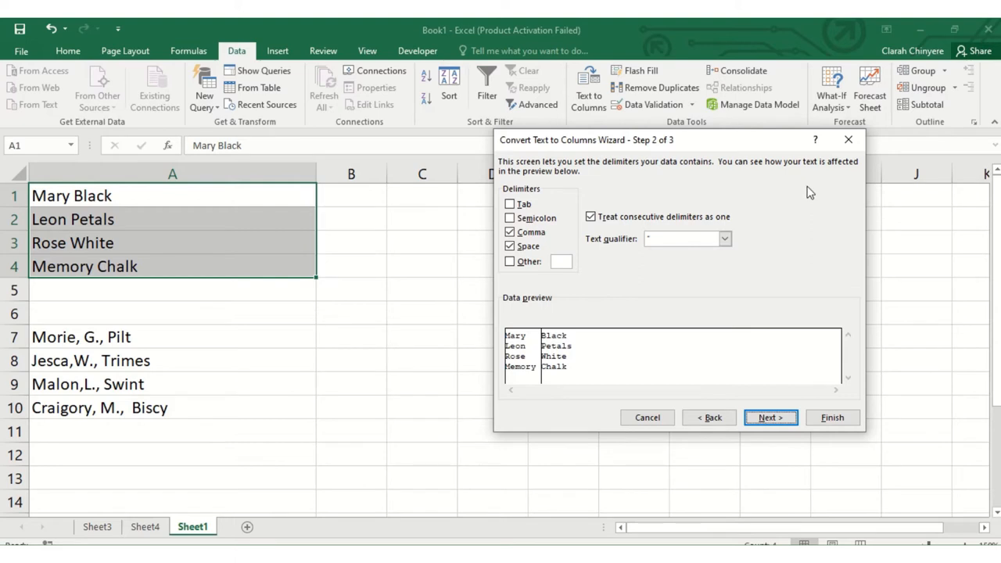
{"action": "mouse_move", "coordinate": [858, 174]}
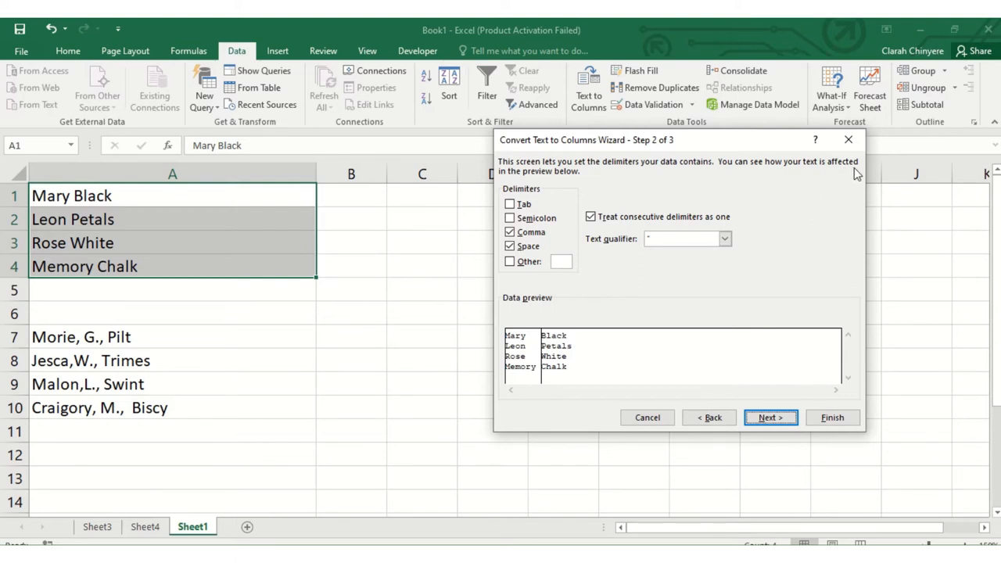
{"action": "mouse_move", "coordinate": [684, 202]}
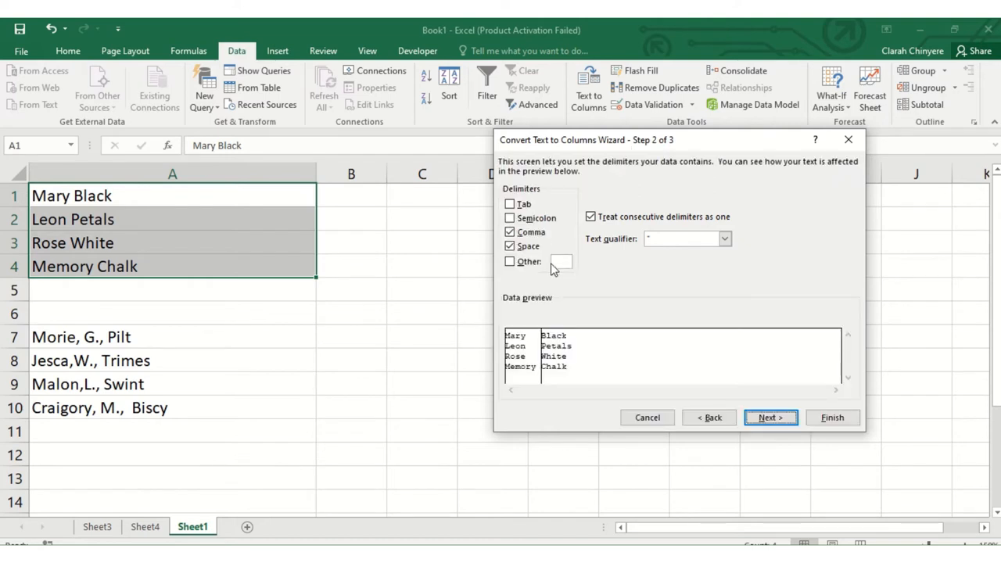
{"action": "mouse_move", "coordinate": [643, 251]}
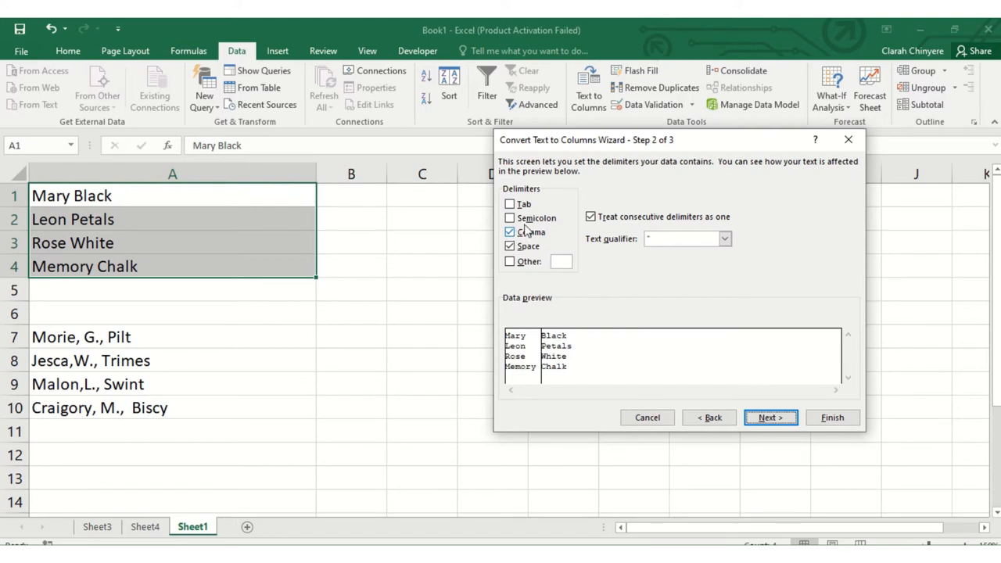
Split the first list at spaces only, untick Comma, and continue to column formats
{"action": "left_click", "coordinate": [510, 232]}
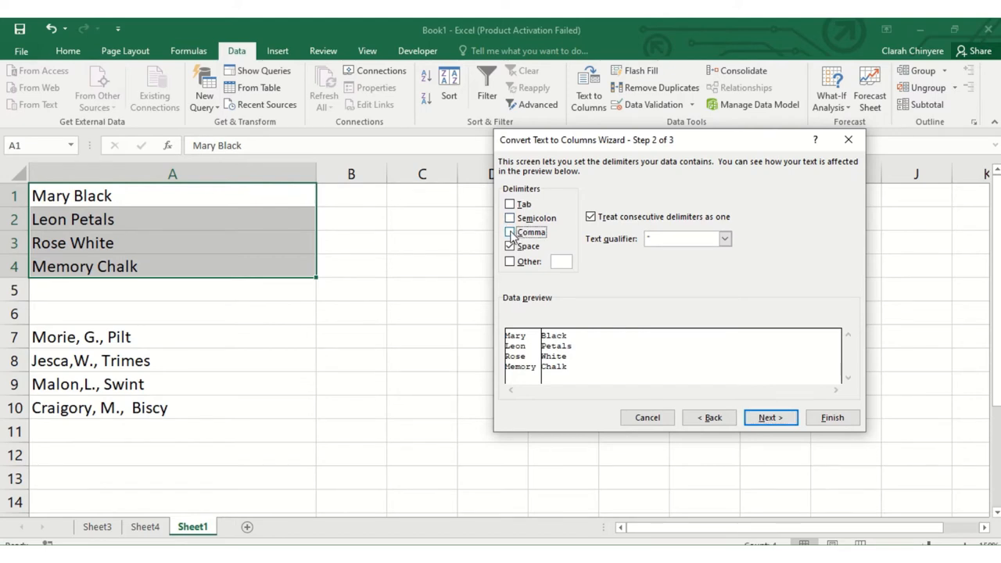
{"action": "left_click", "coordinate": [510, 246]}
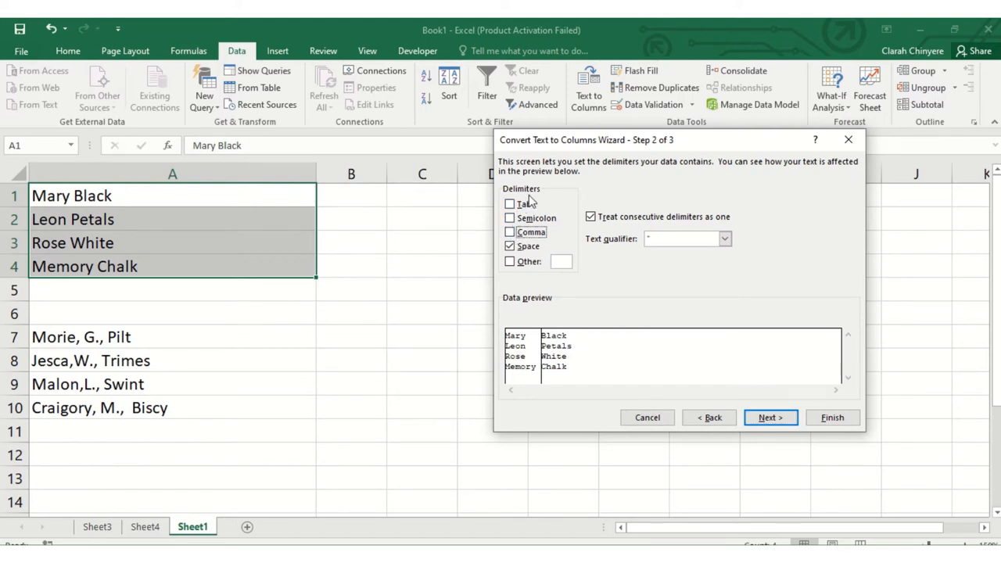
{"action": "left_click", "coordinate": [510, 204]}
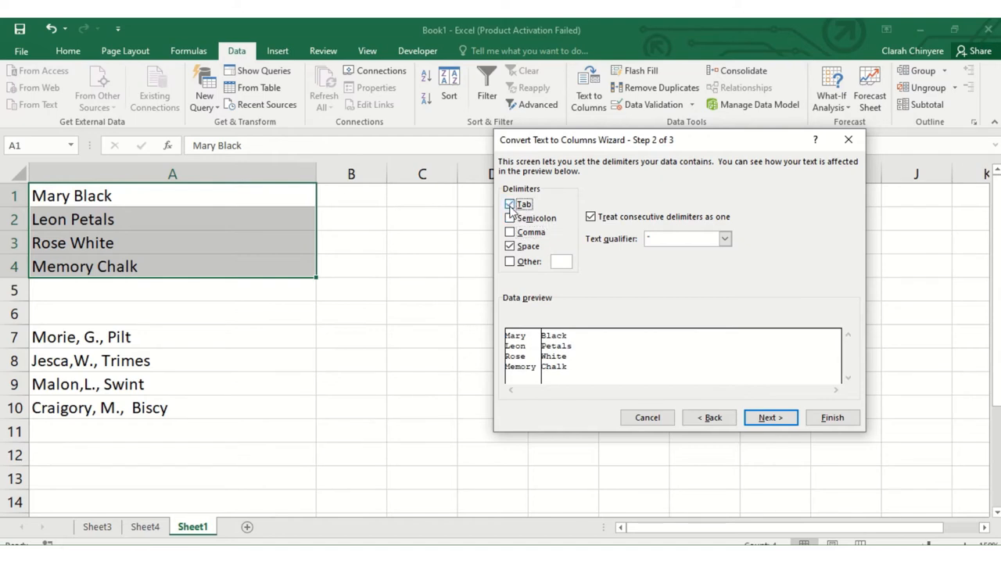
{"action": "left_click", "coordinate": [510, 204]}
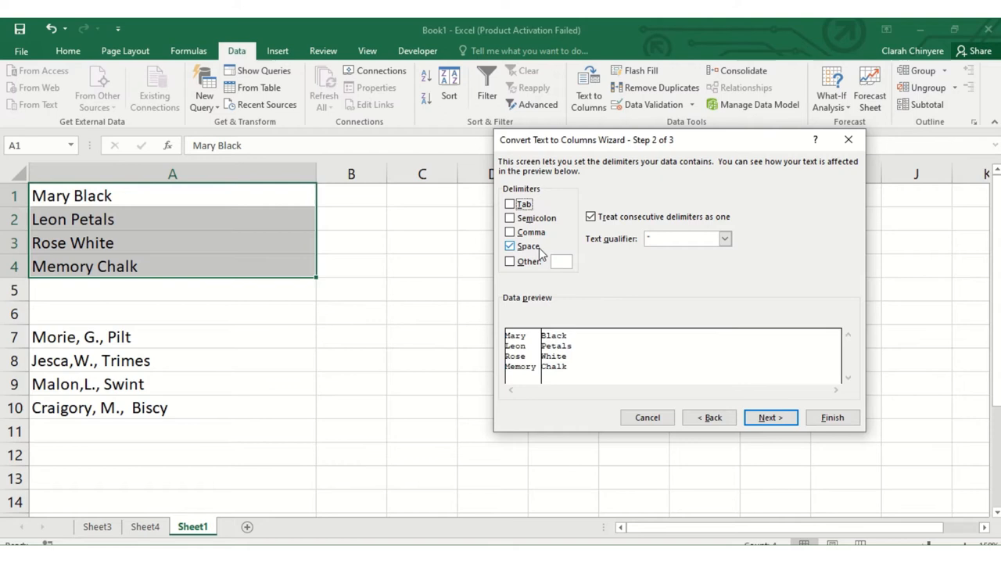
{"action": "mouse_move", "coordinate": [702, 349]}
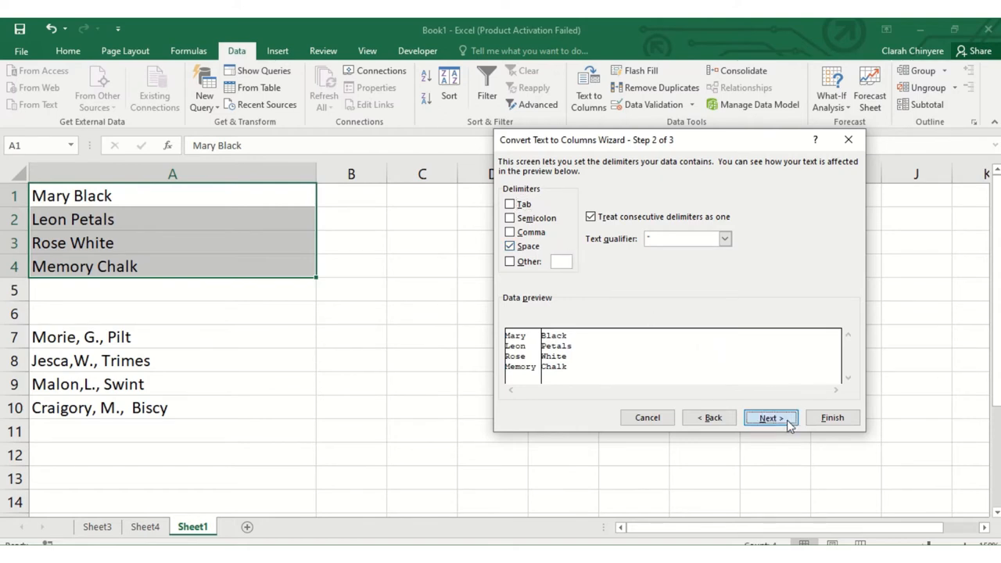
{"action": "left_click", "coordinate": [770, 417]}
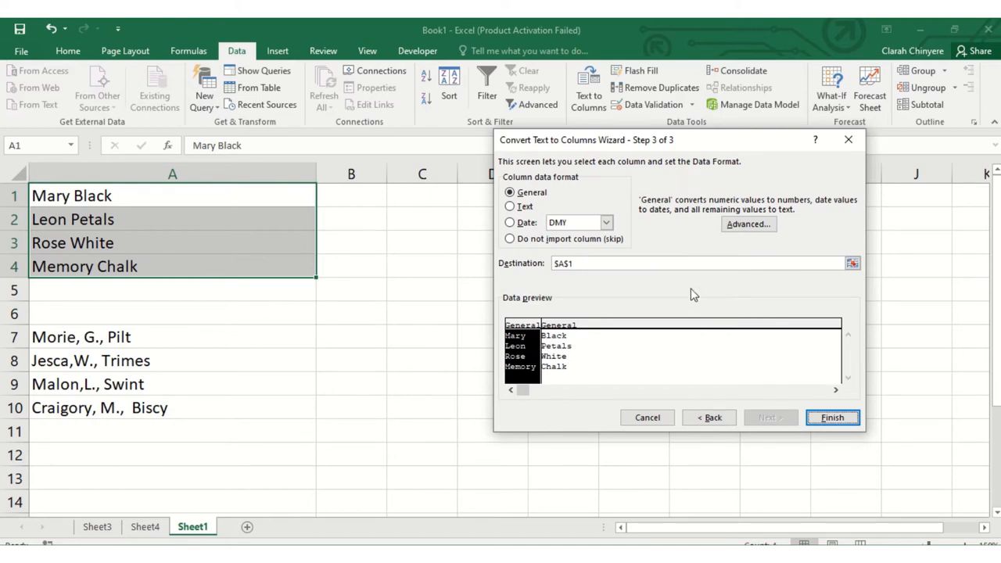
{"action": "mouse_move", "coordinate": [728, 150]}
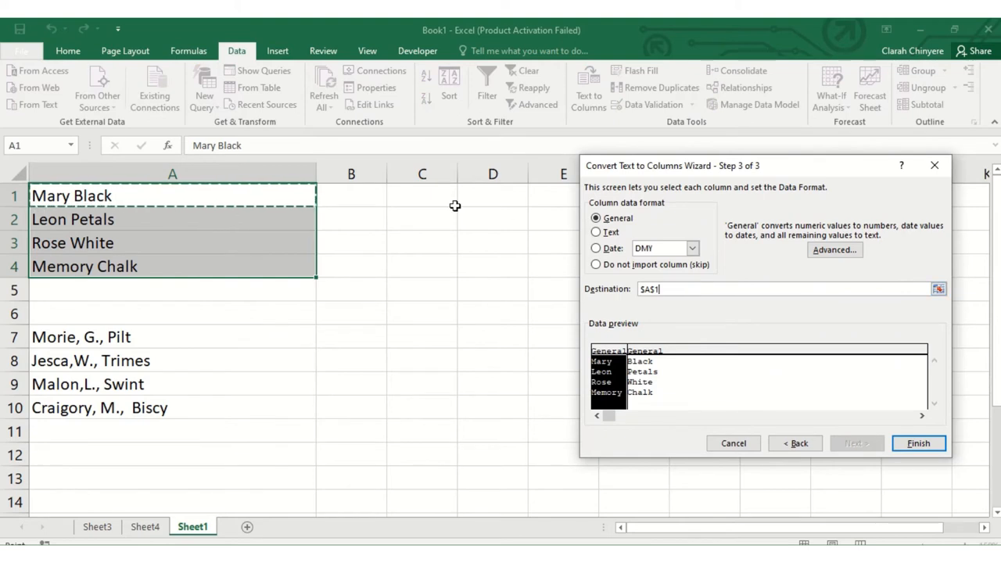
{"action": "mouse_move", "coordinate": [433, 201]}
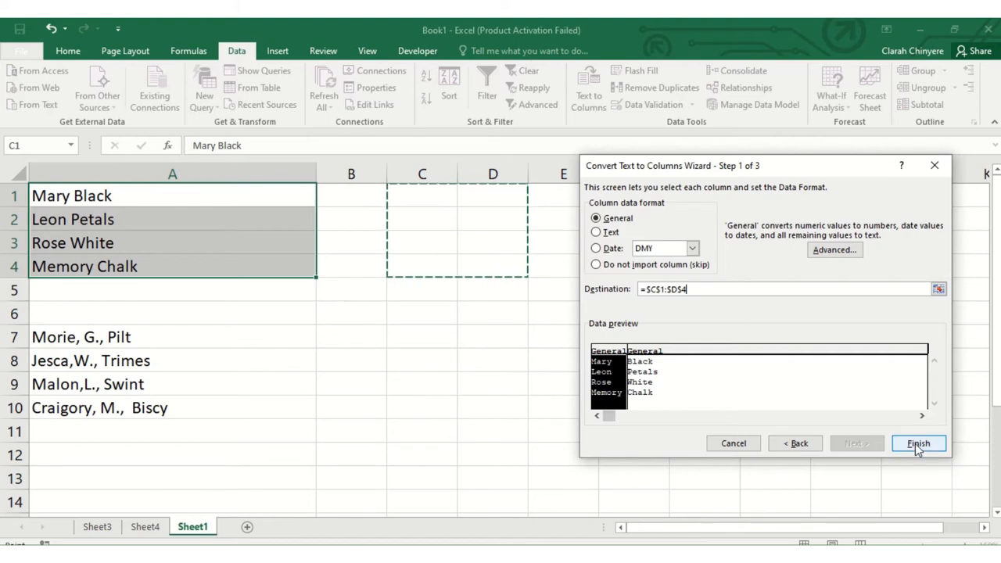
Finish the split so first names fill C1:C4 and surnames D1:D4
{"action": "left_click", "coordinate": [919, 443]}
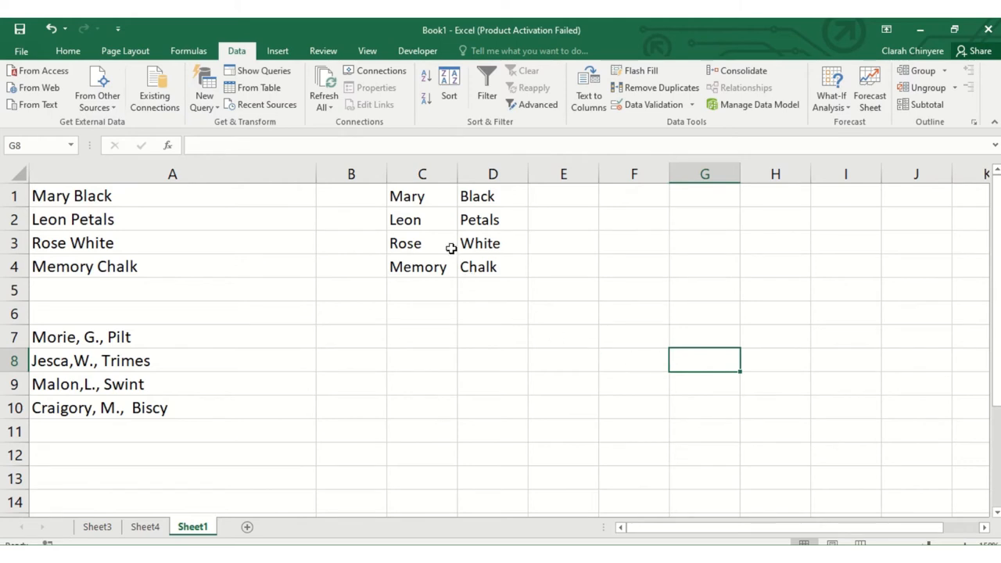
{"action": "left_click", "coordinate": [422, 174]}
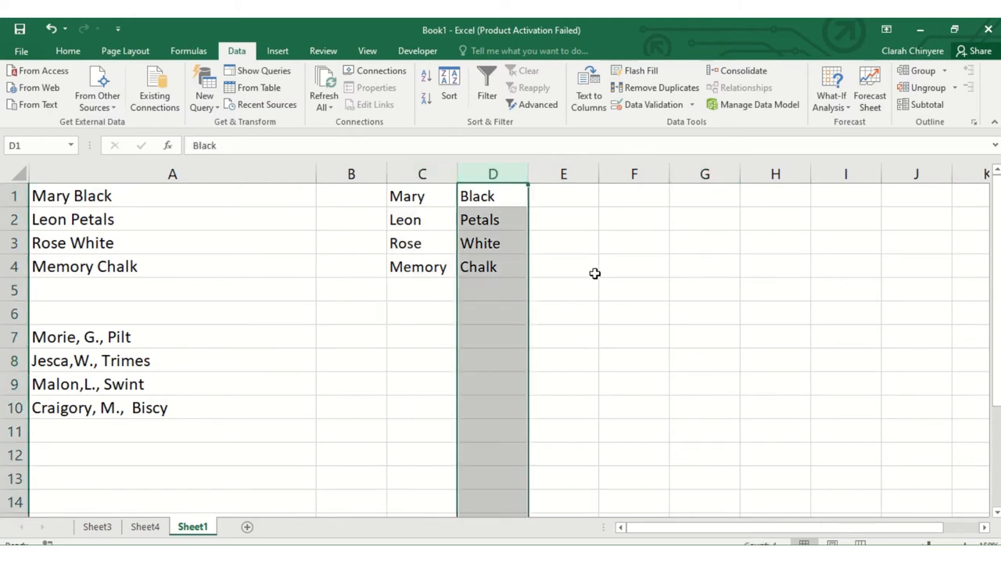
{"action": "left_click", "coordinate": [564, 266]}
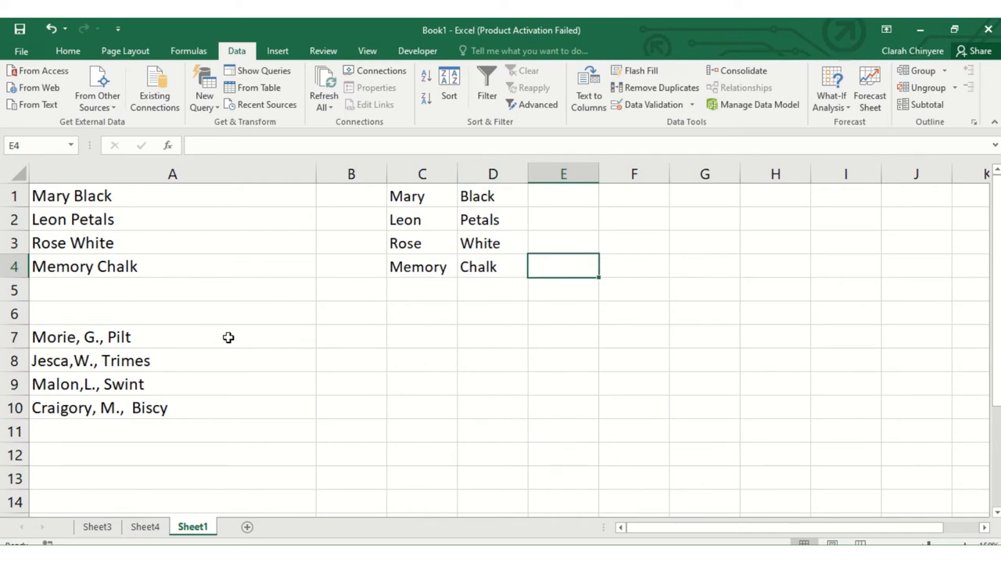
{"action": "mouse_move", "coordinate": [87, 393]}
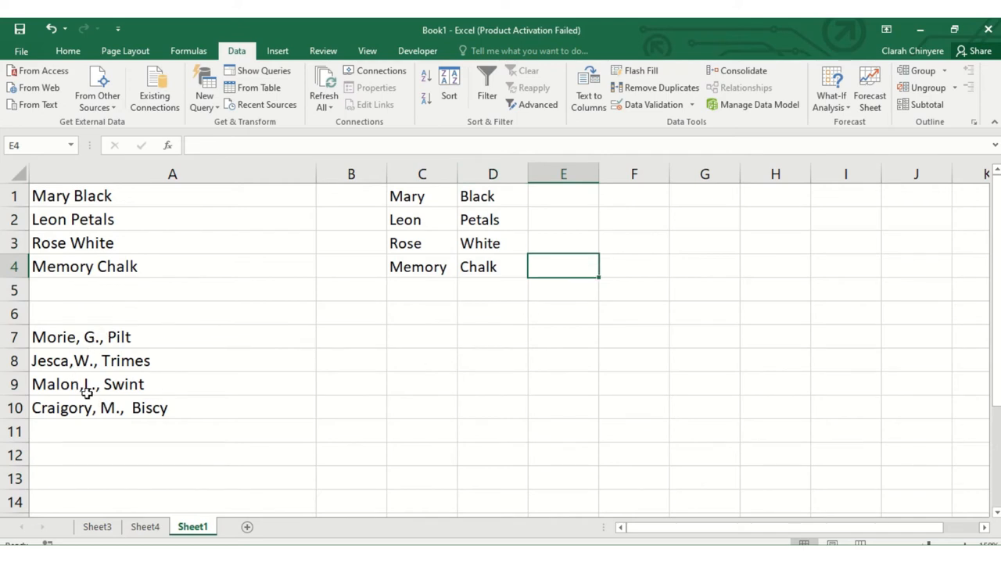
{"action": "mouse_move", "coordinate": [170, 410]}
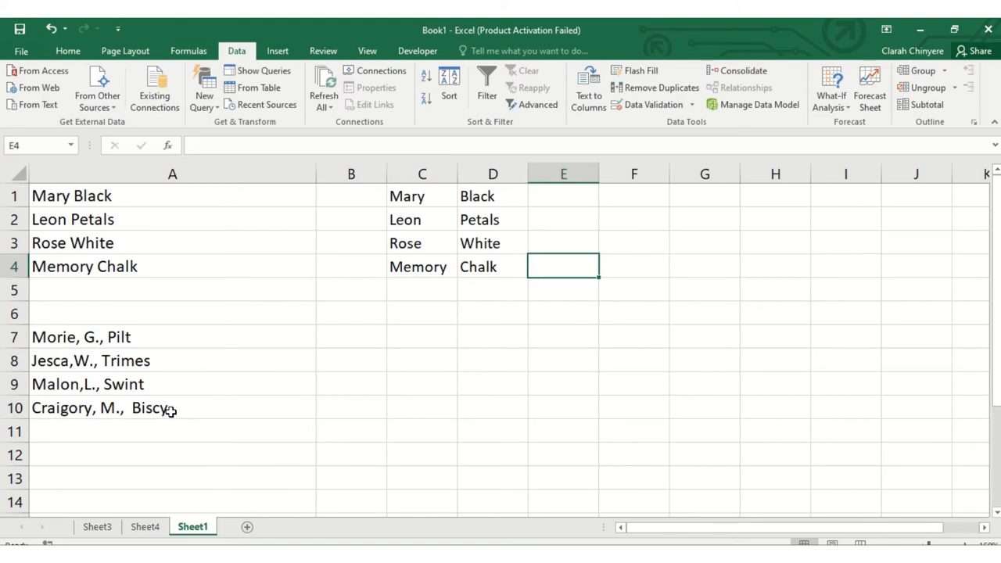
{"action": "mouse_move", "coordinate": [312, 423]}
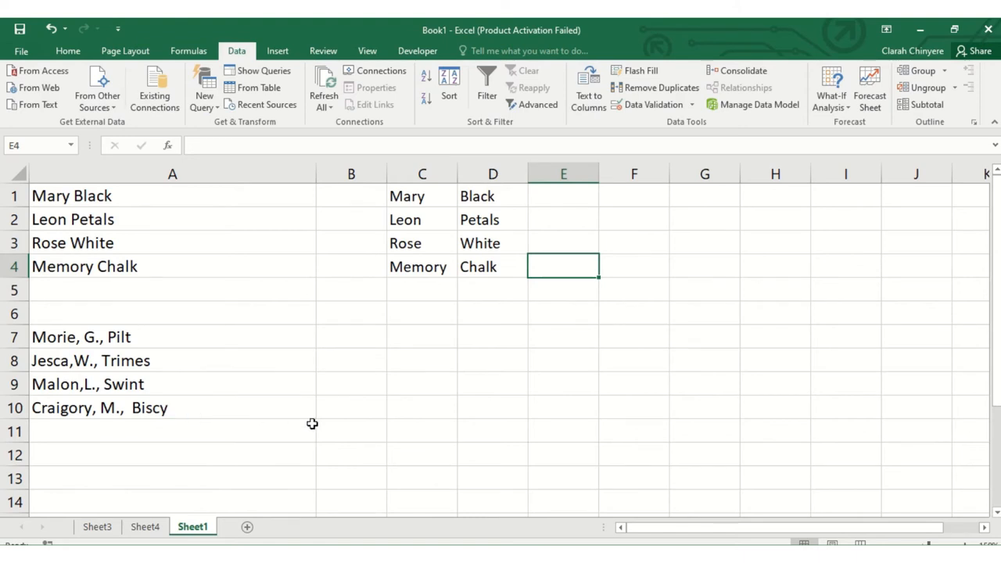
{"action": "mouse_move", "coordinate": [295, 402]}
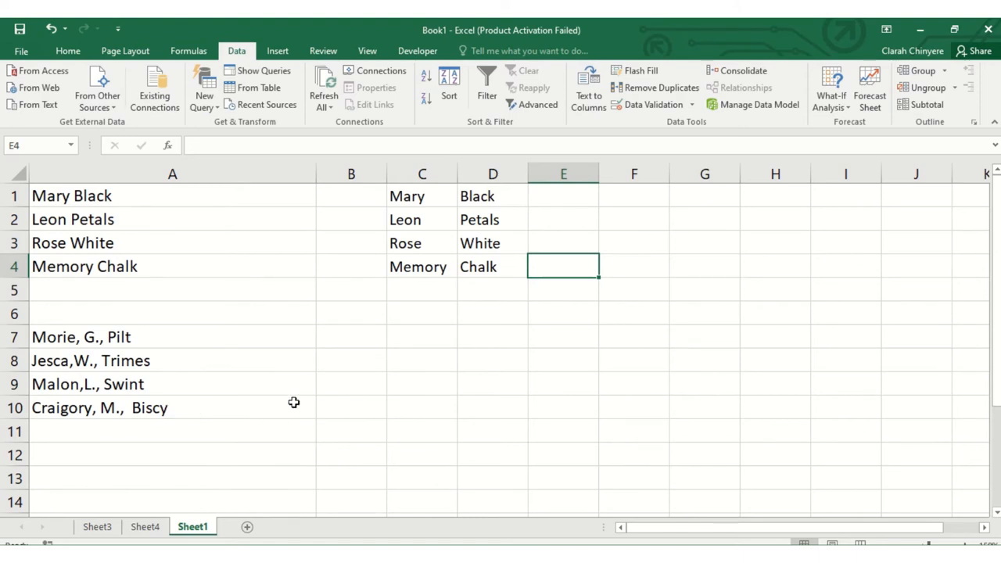
{"action": "mouse_move", "coordinate": [266, 334]}
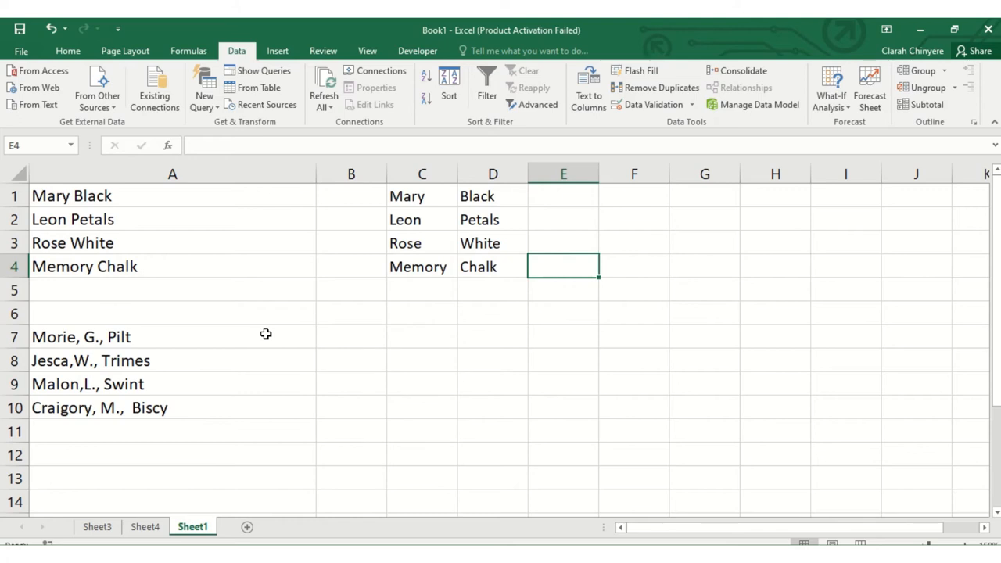
{"action": "left_click", "coordinate": [81, 337]}
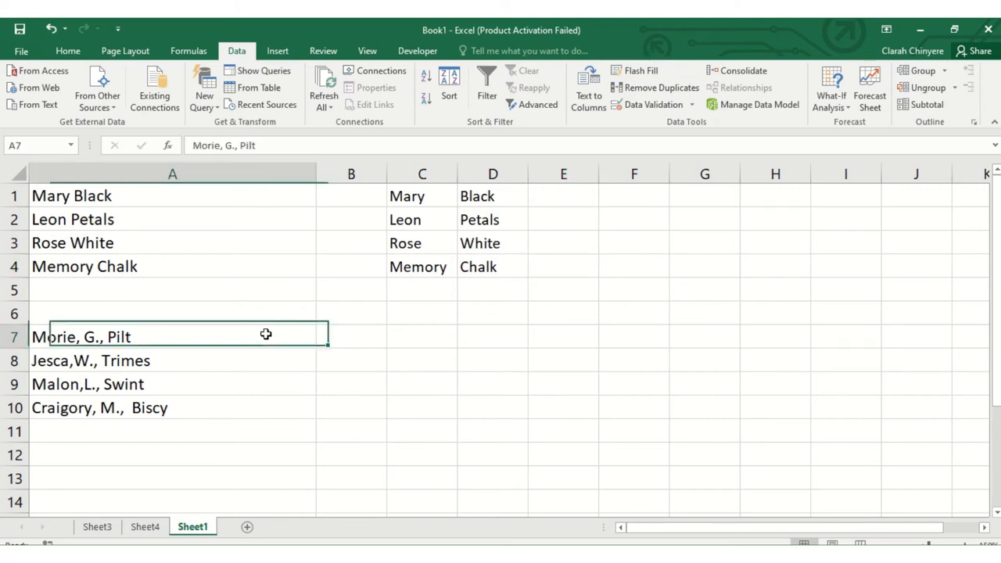
Select A7:A10 and start a delimited Text to Columns split
{"action": "left_click_drag", "start_coordinate": [81, 336], "coordinate": [268, 414]}
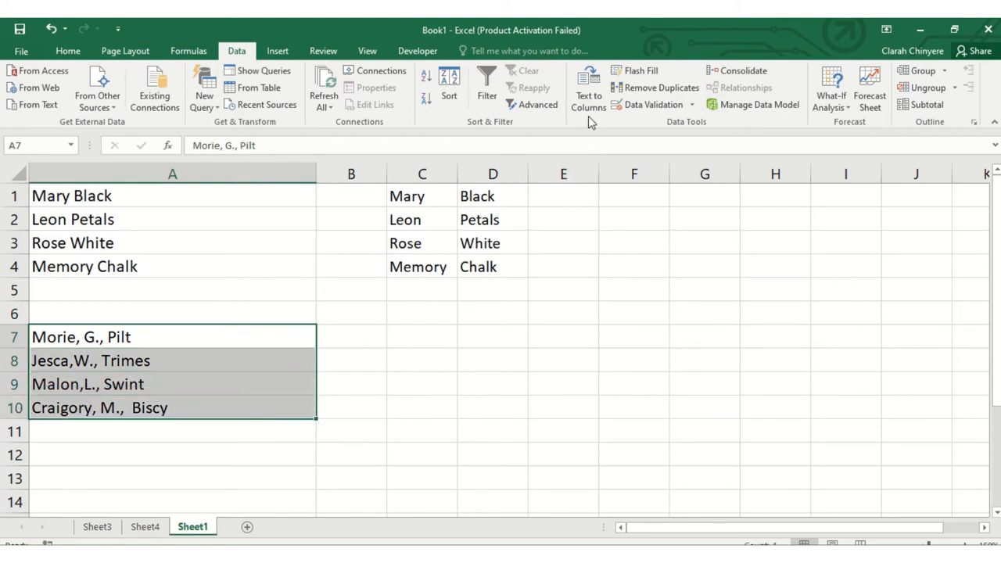
{"action": "left_click", "coordinate": [587, 86]}
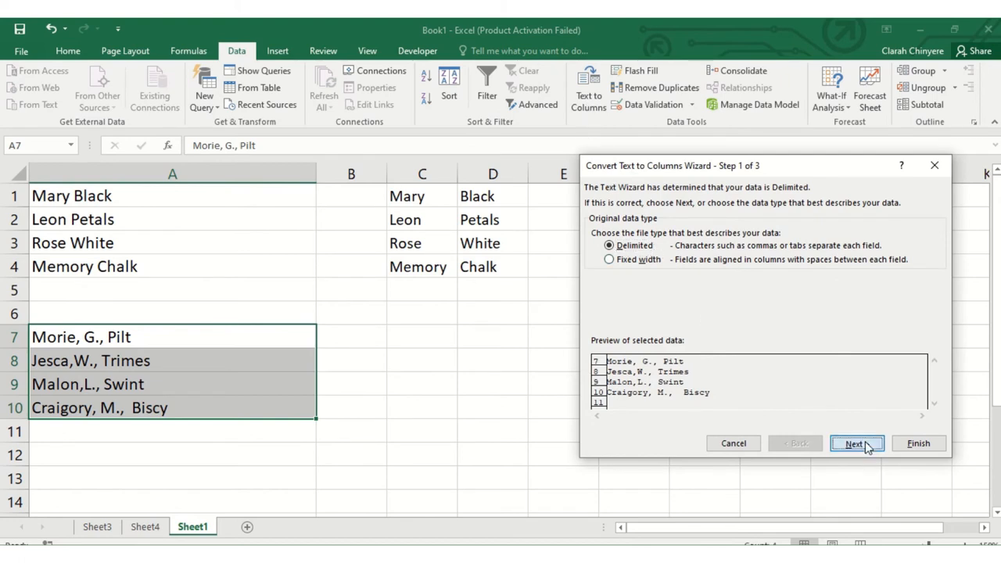
{"action": "left_click", "coordinate": [855, 443]}
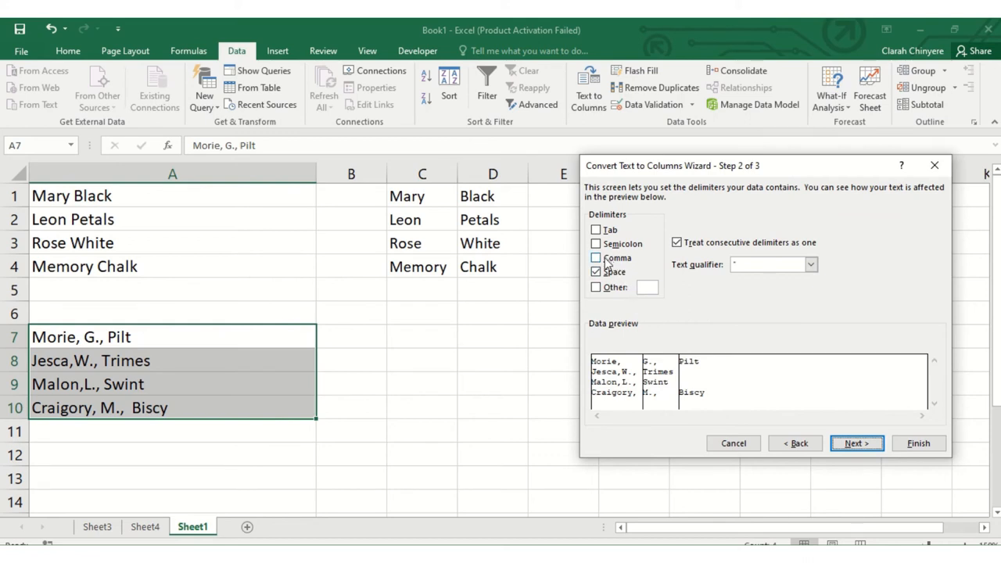
{"action": "mouse_move", "coordinate": [604, 263]}
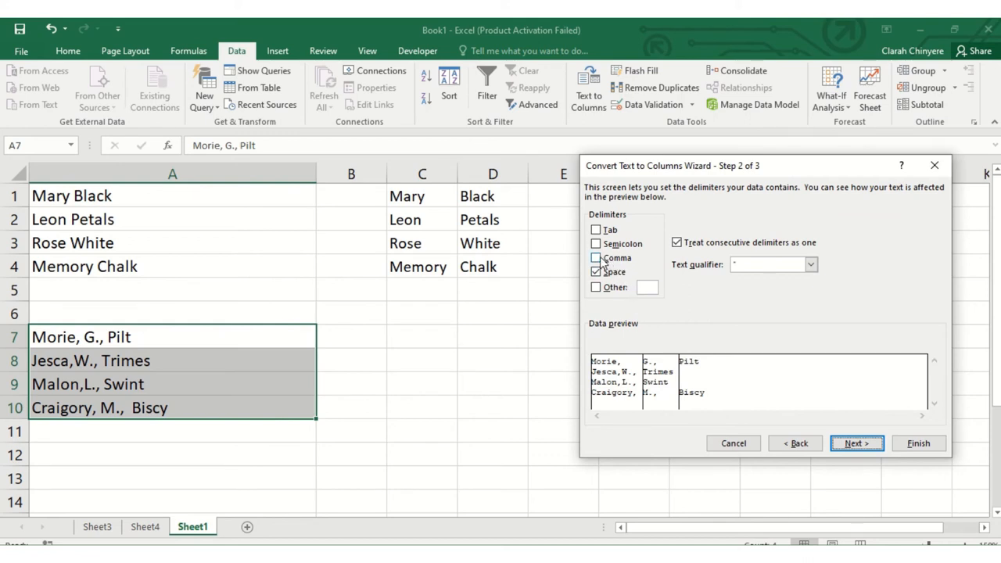
Add Comma alongside Space as delimiters for the second list and continue
{"action": "left_click", "coordinate": [597, 259]}
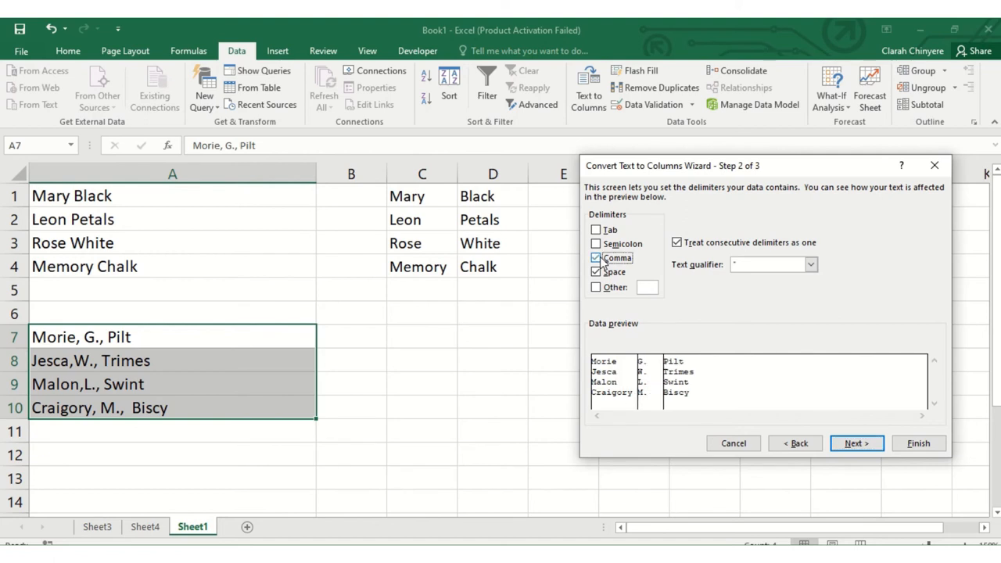
{"action": "left_click", "coordinate": [596, 271]}
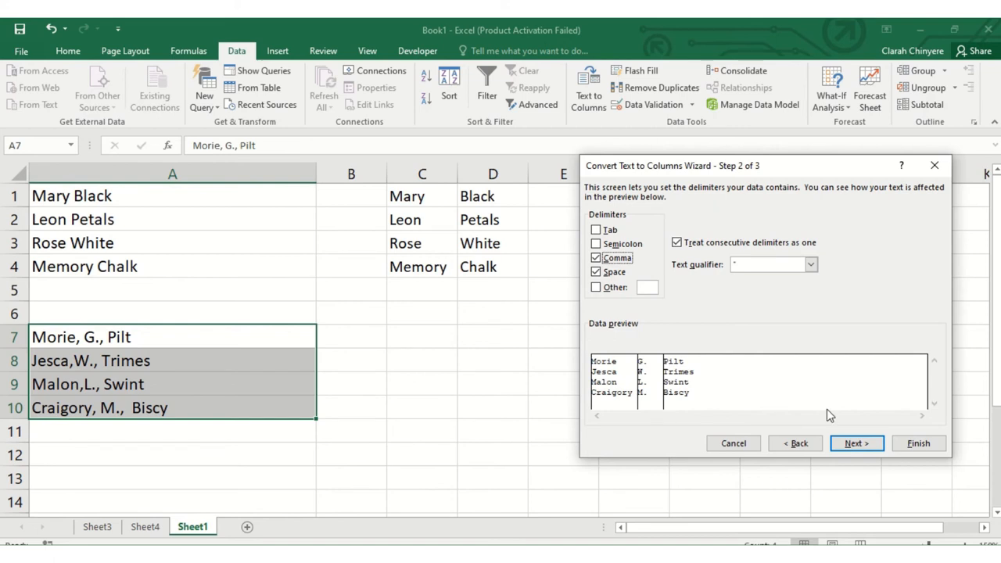
{"action": "left_click", "coordinate": [857, 443]}
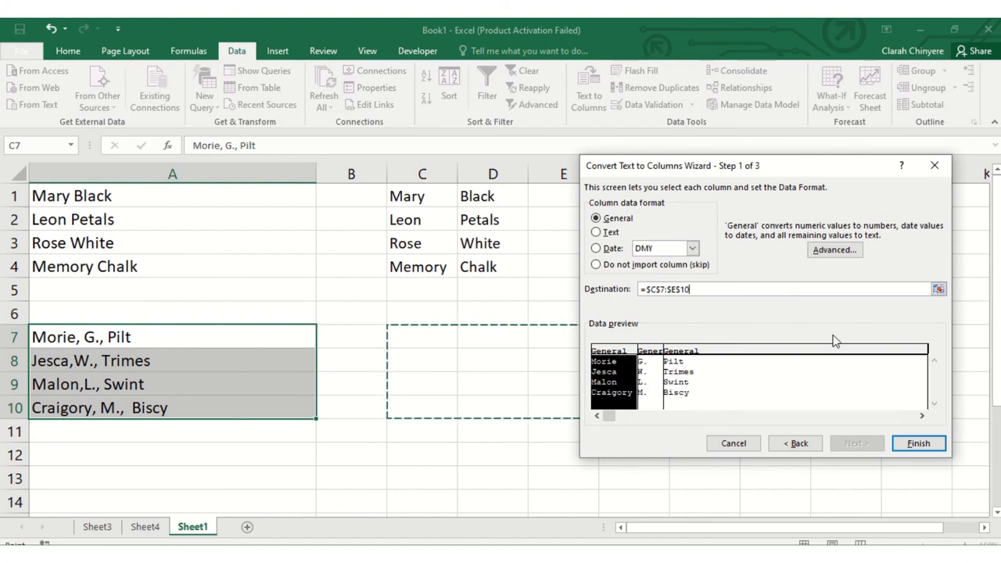
Finish the split, placing the second list's three name parts in C7:E10
{"action": "left_click", "coordinate": [918, 443]}
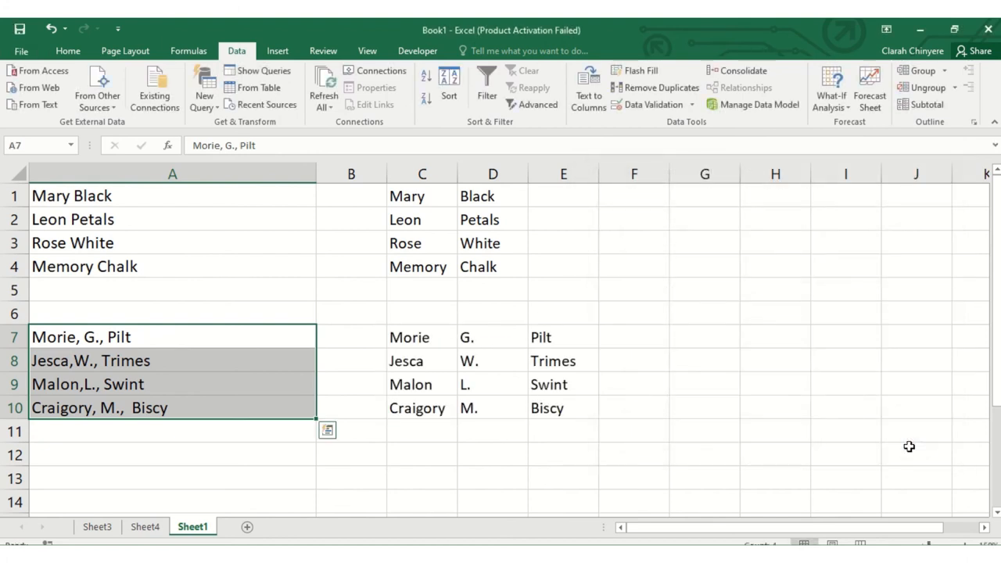